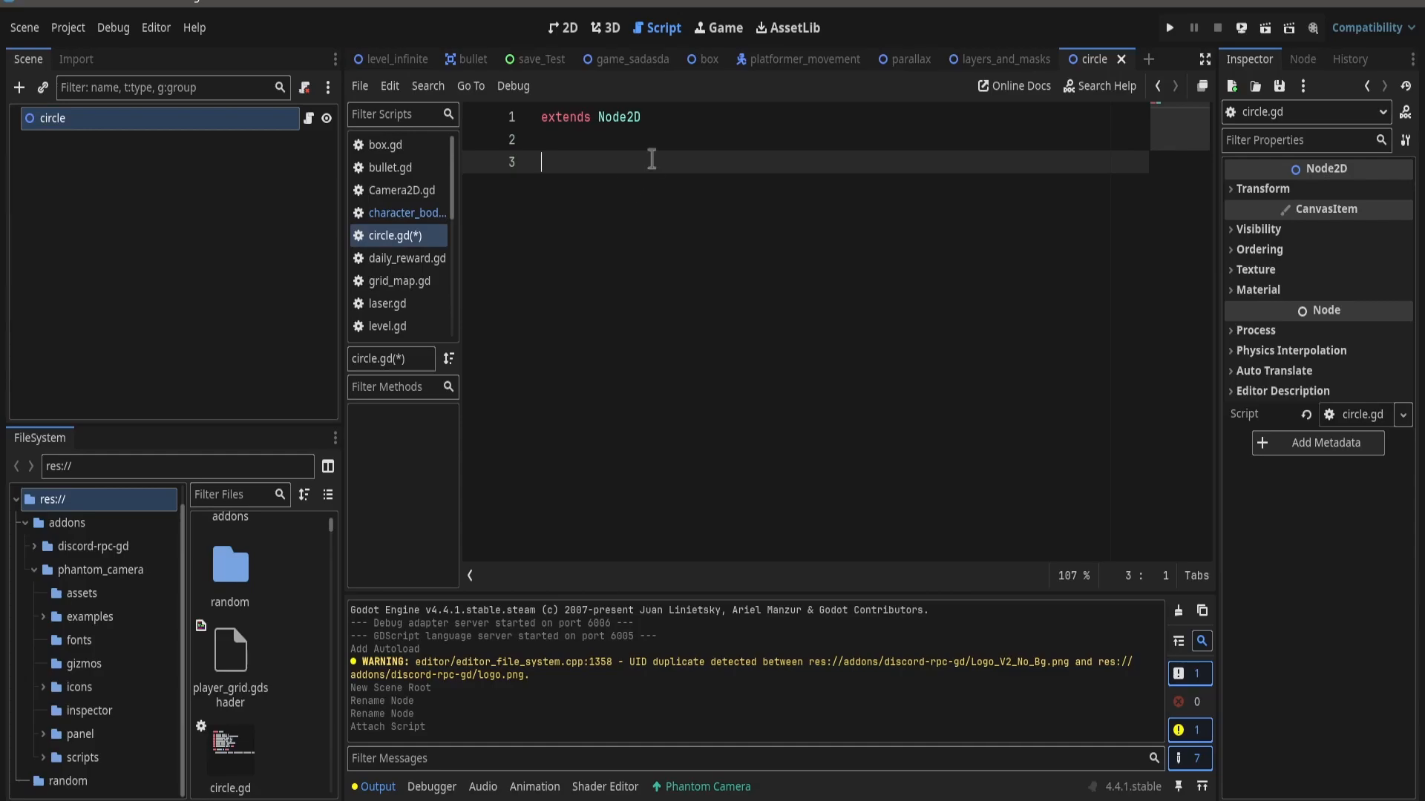
- Define 'func _draw() -> void:' and begin a draw_arc call inside it
type("func")
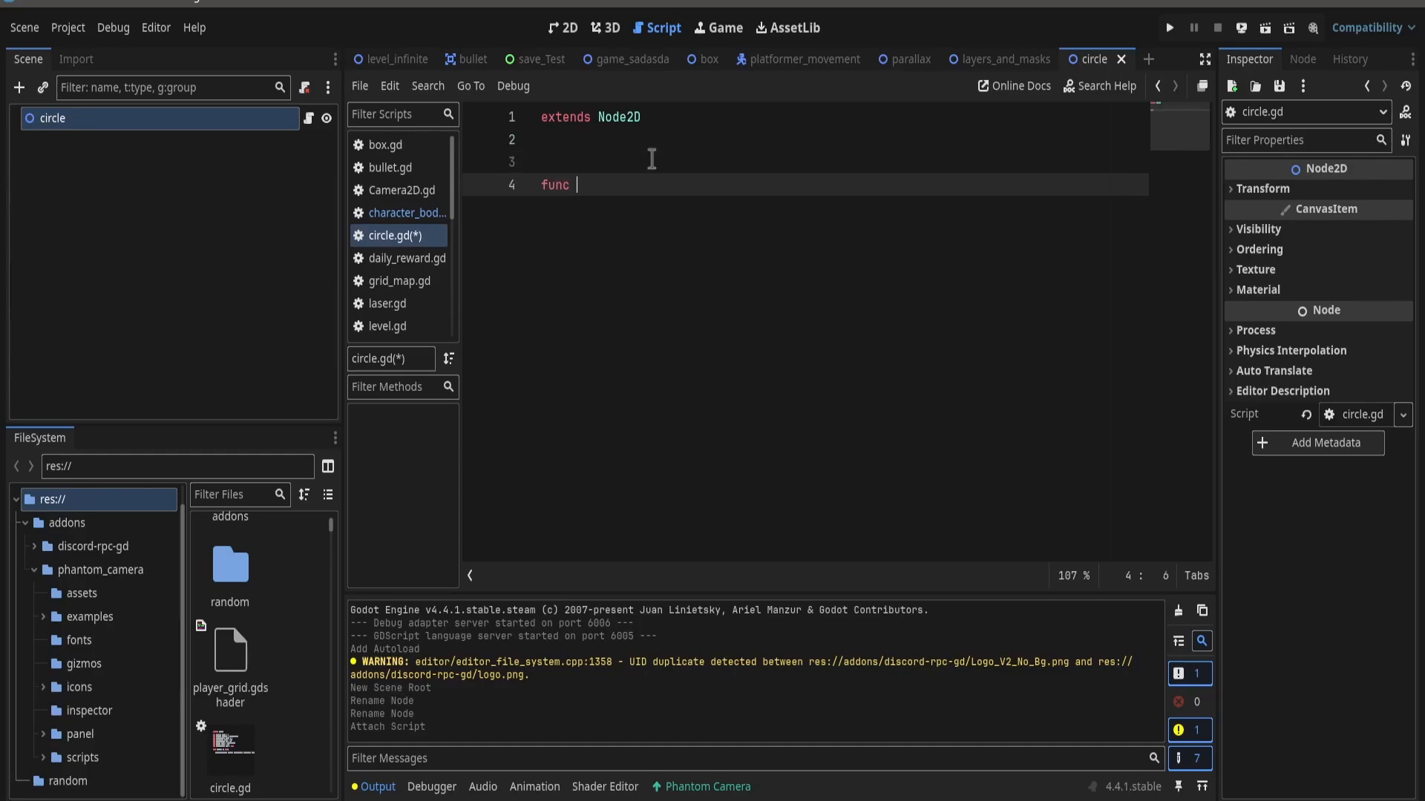
type("_draw() -> void:")
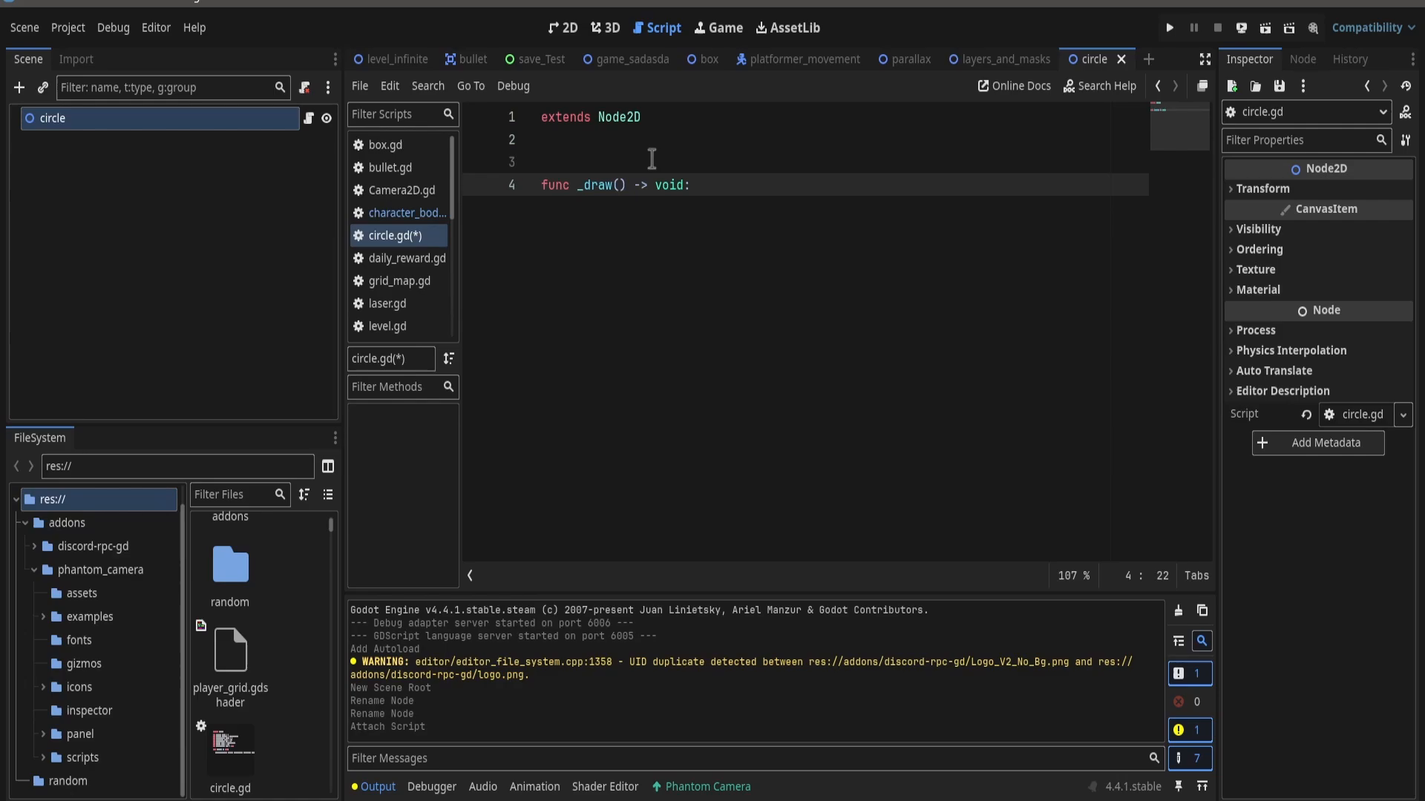
type("draw_arc(")
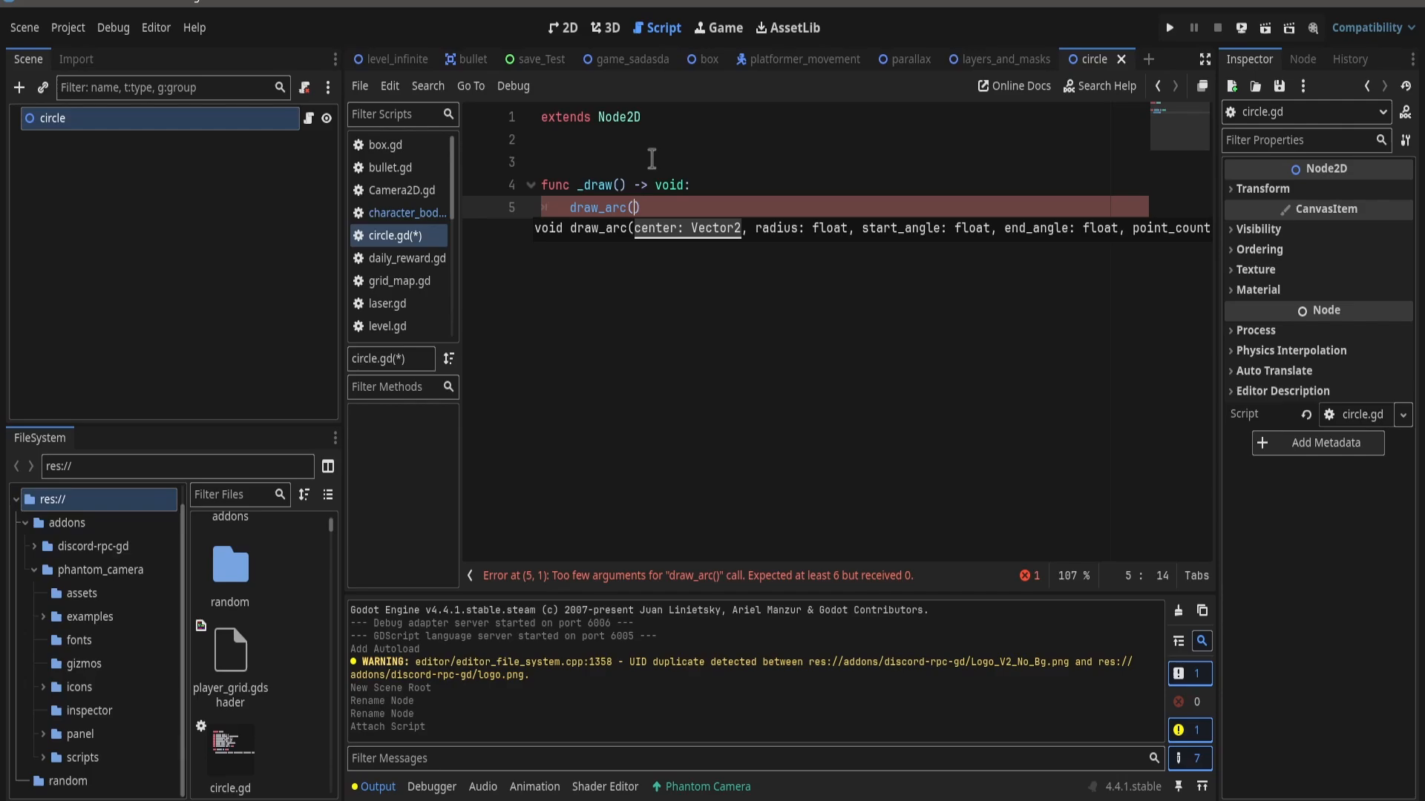
- Write draw_arc arguments Vector2.ZERO, radius 0, angles 0 to 360, 100 points
type("V")
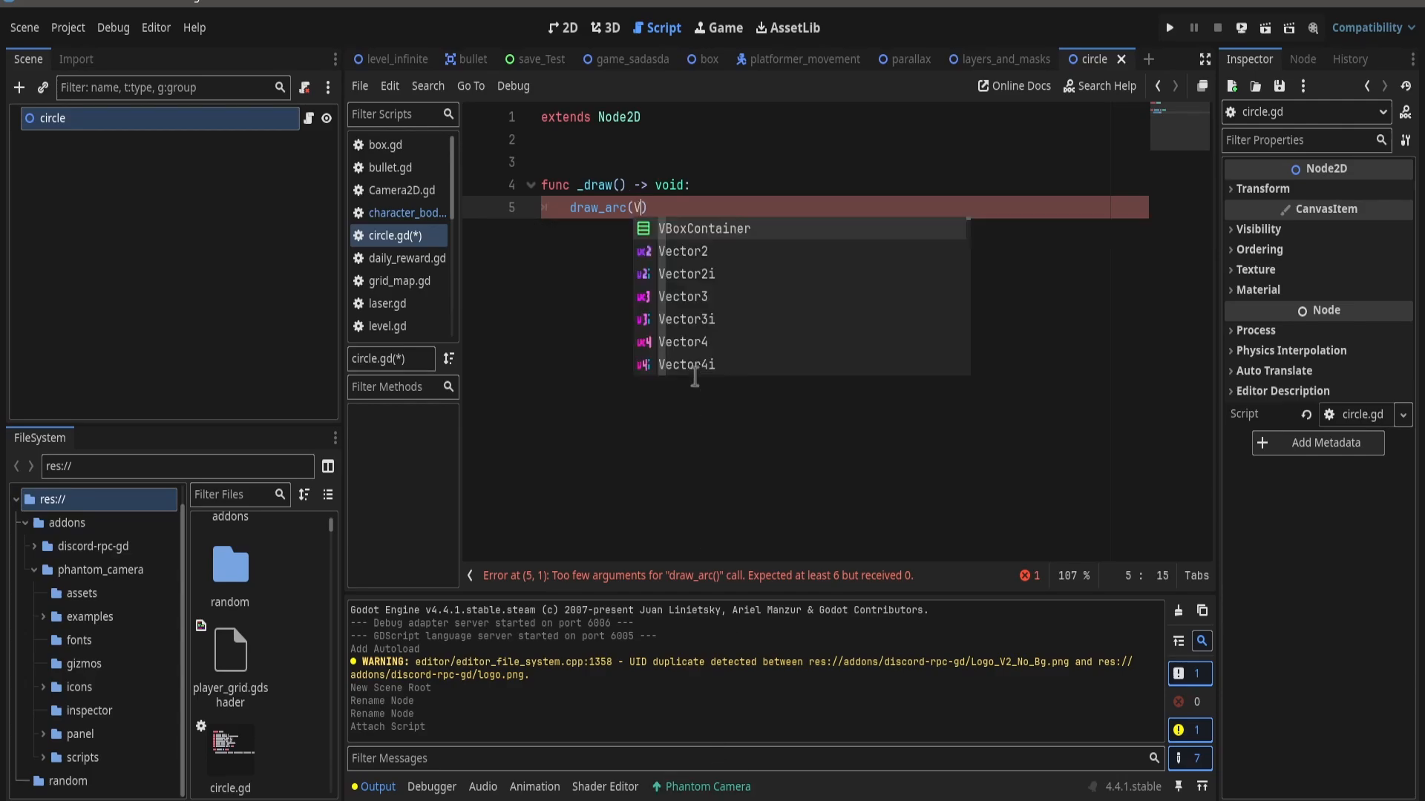
type("ector2.z")
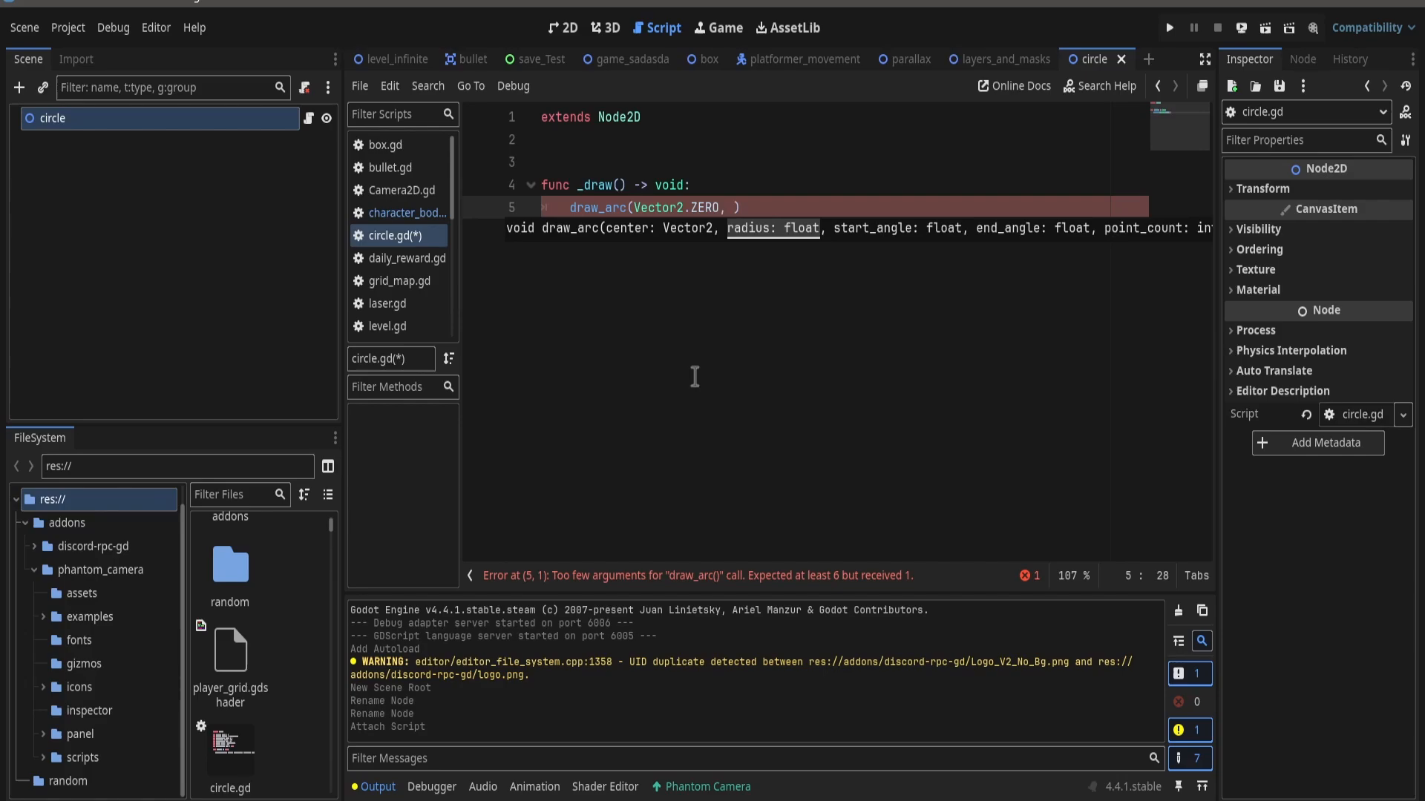
type("0")
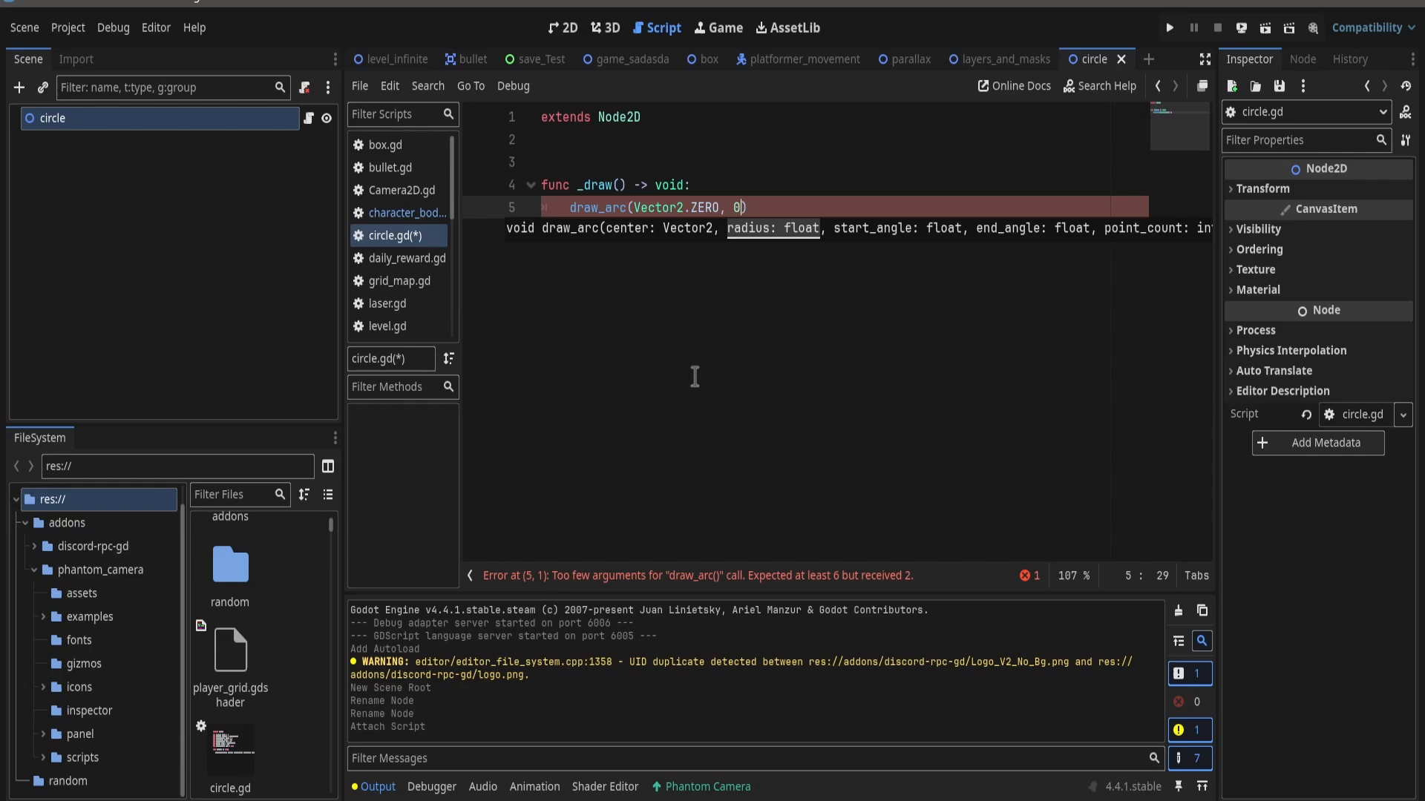
type(",")
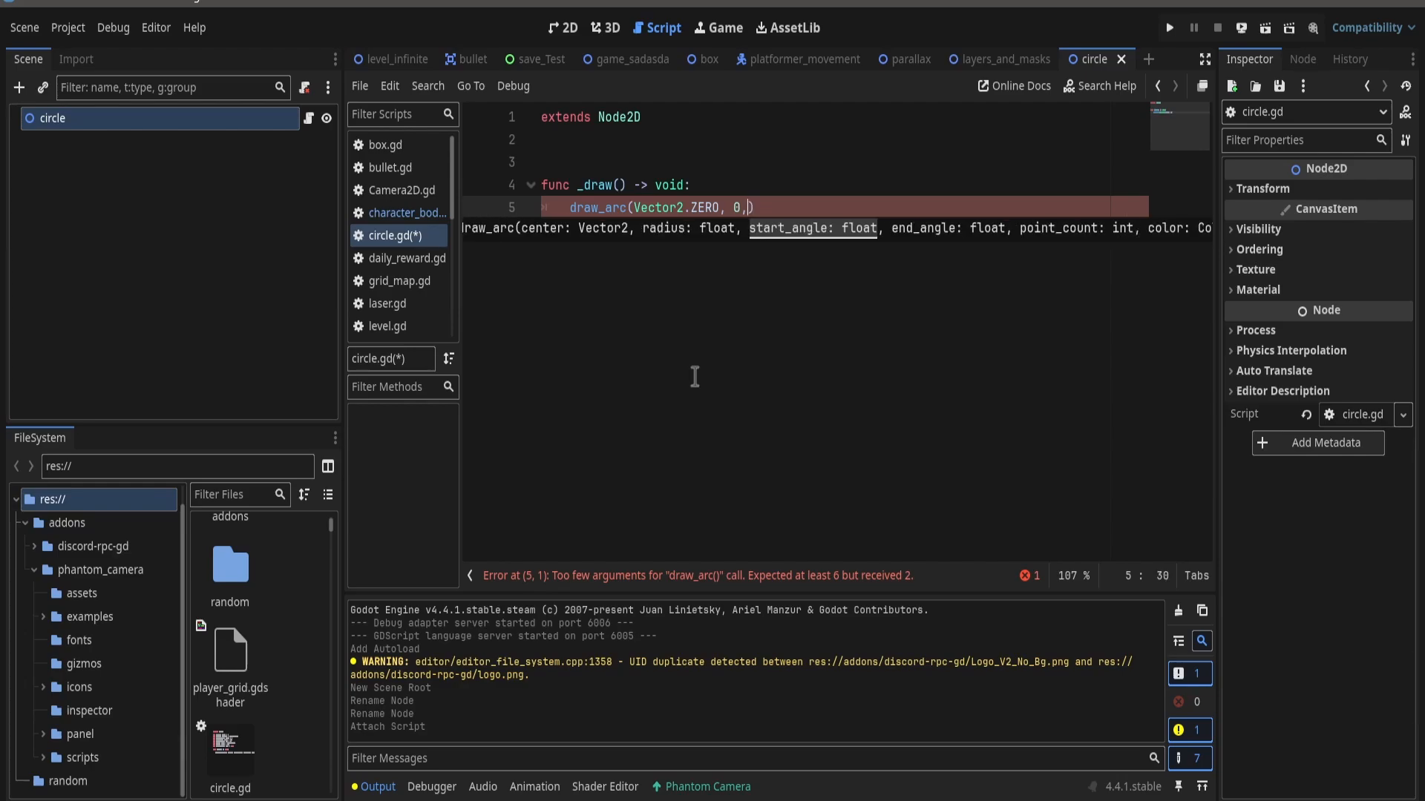
type("0, 3")
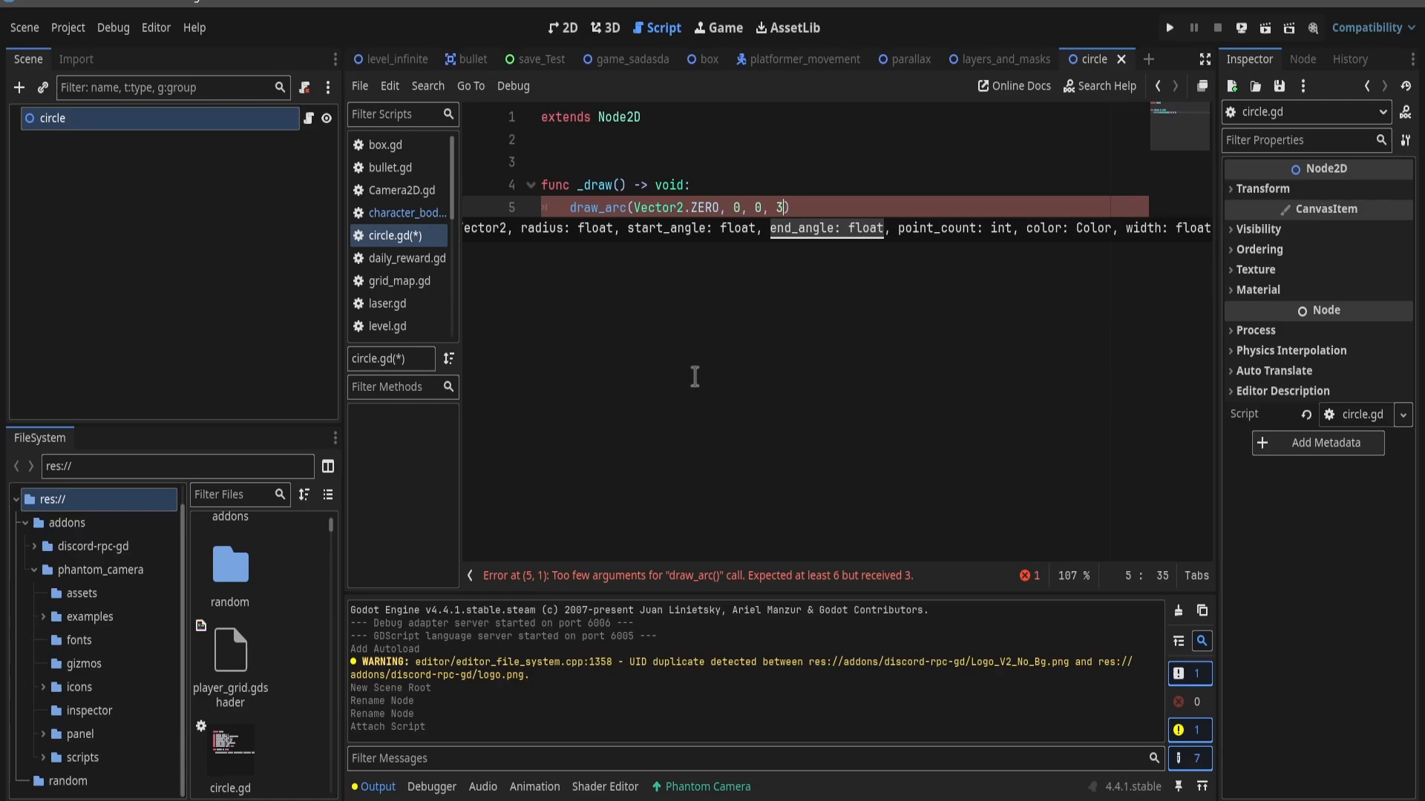
type("60")
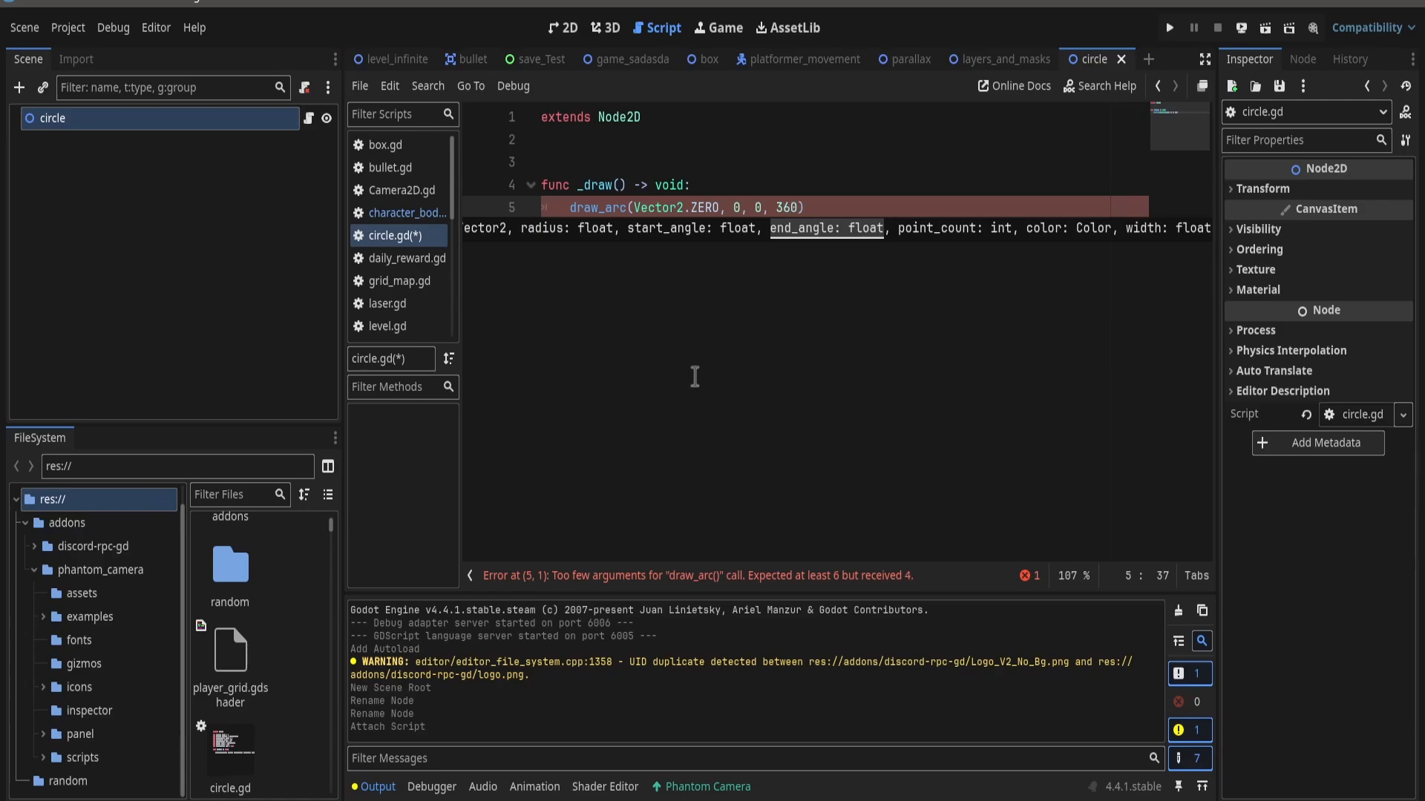
type(", 100")
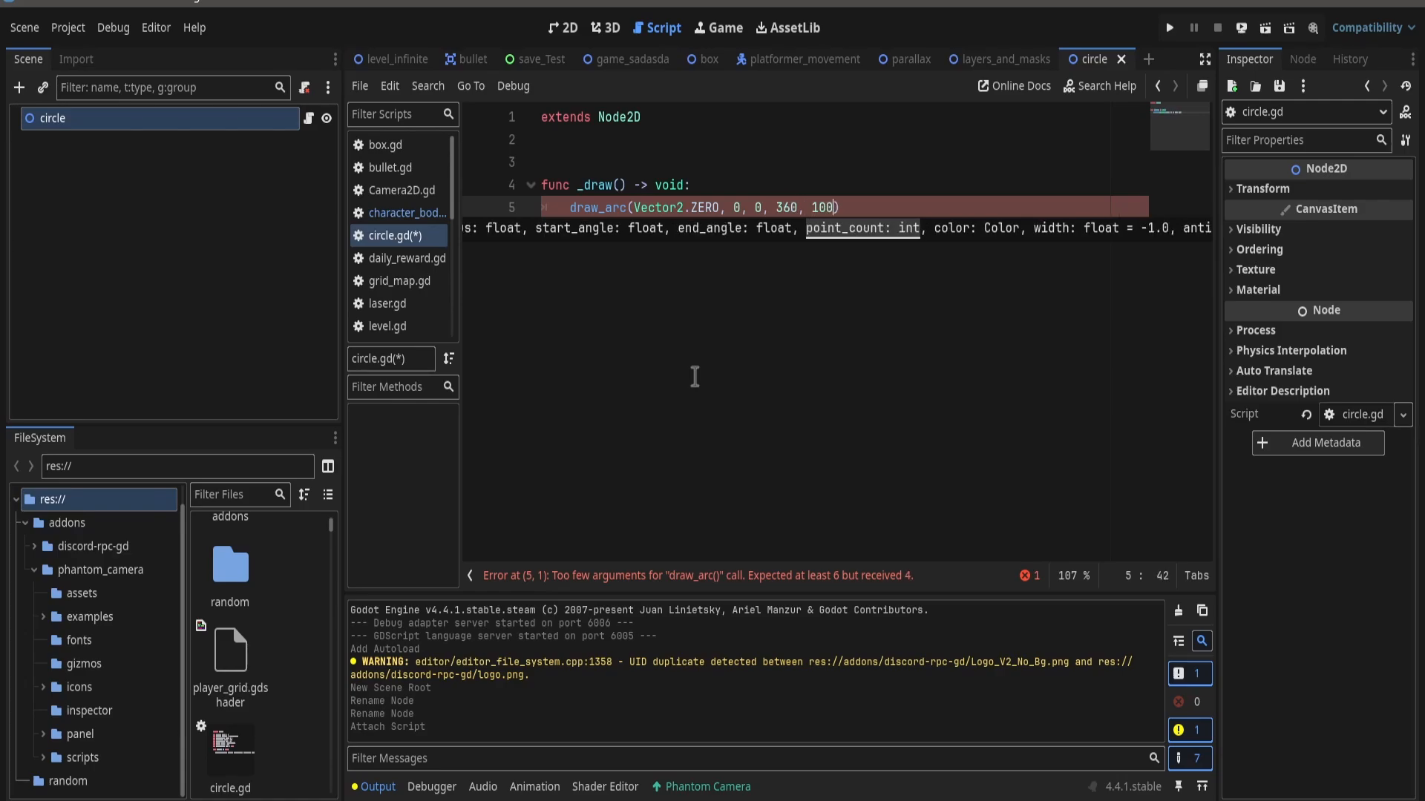
- Finish the call with Color.AQUA, width 3 and antialiasing, then view the 2D scene
type(",")
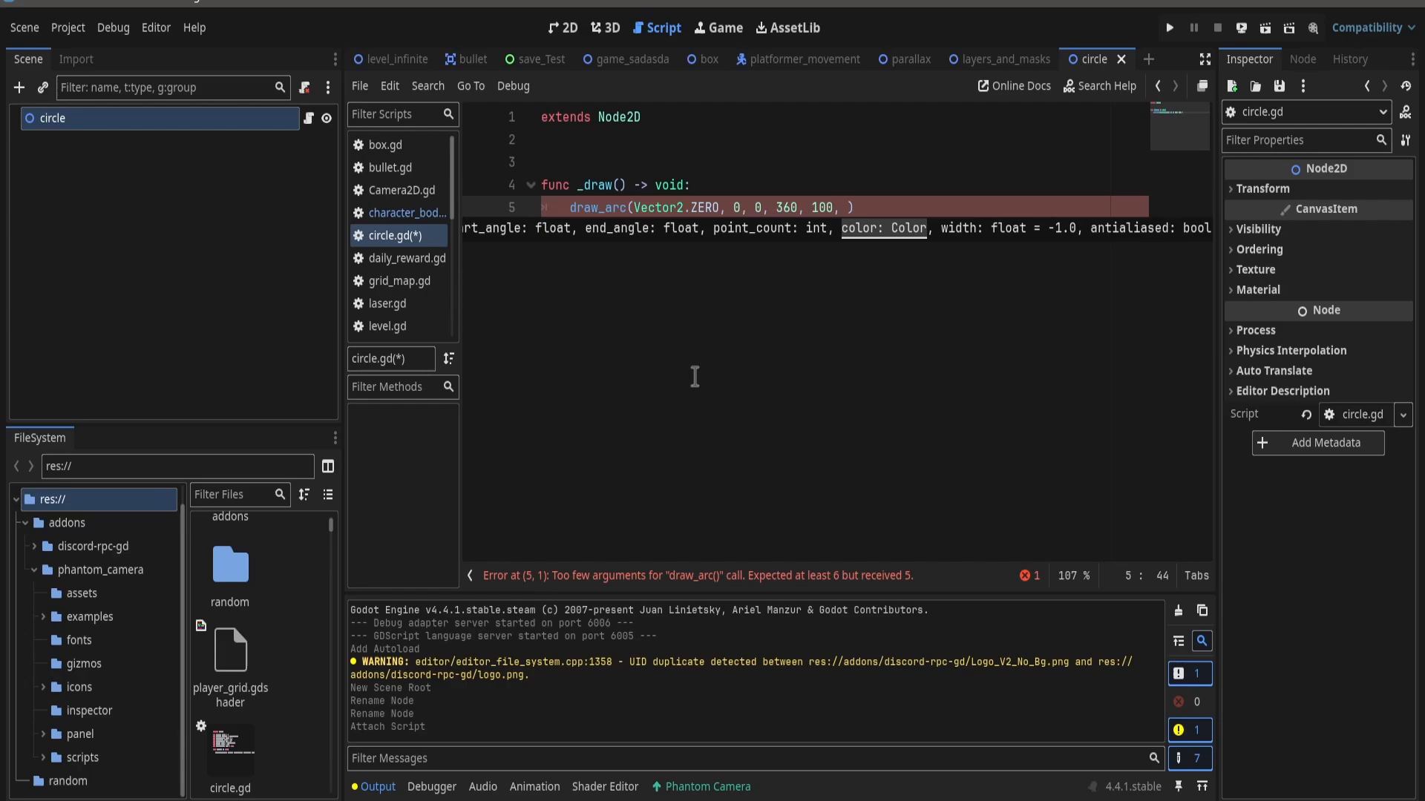
type("Color.")
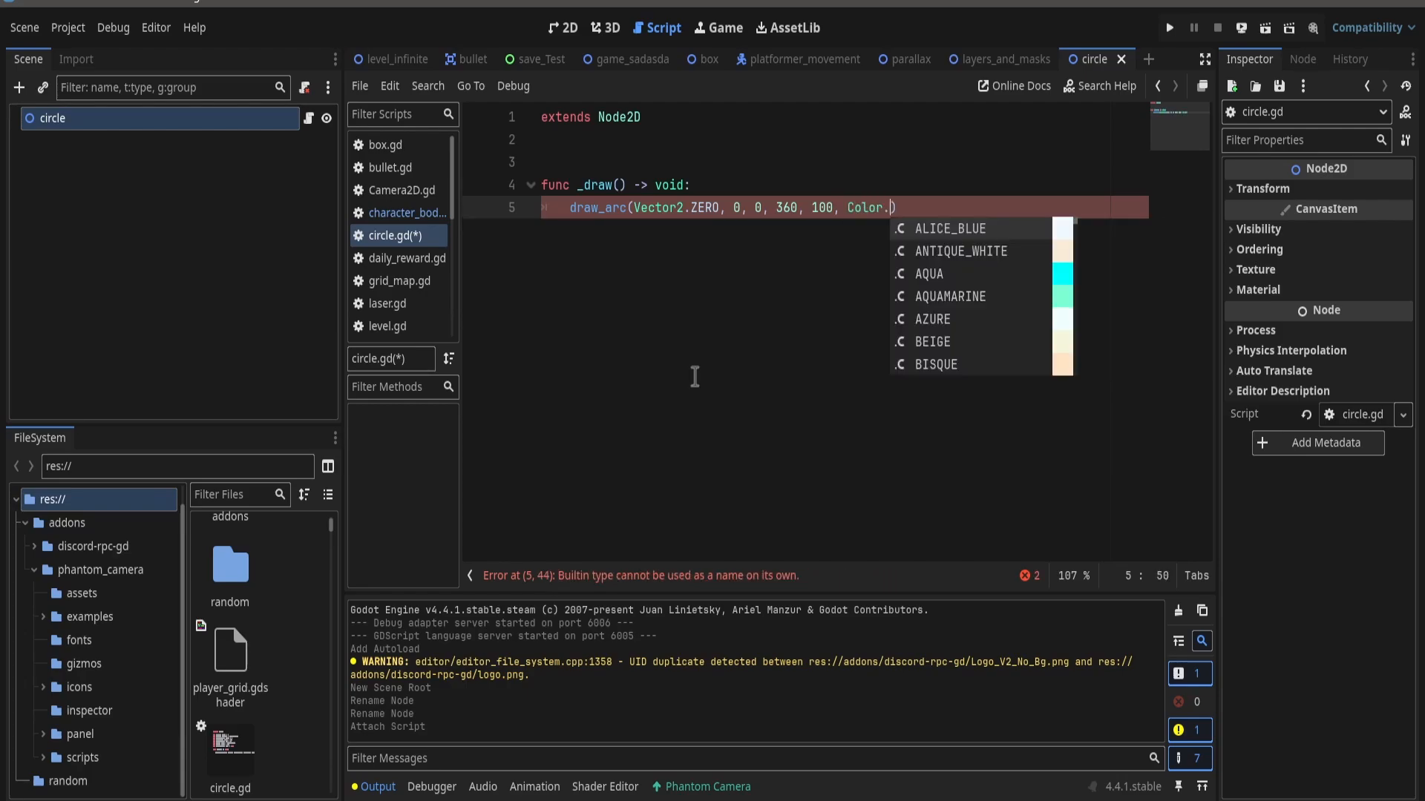
type("AQUA")
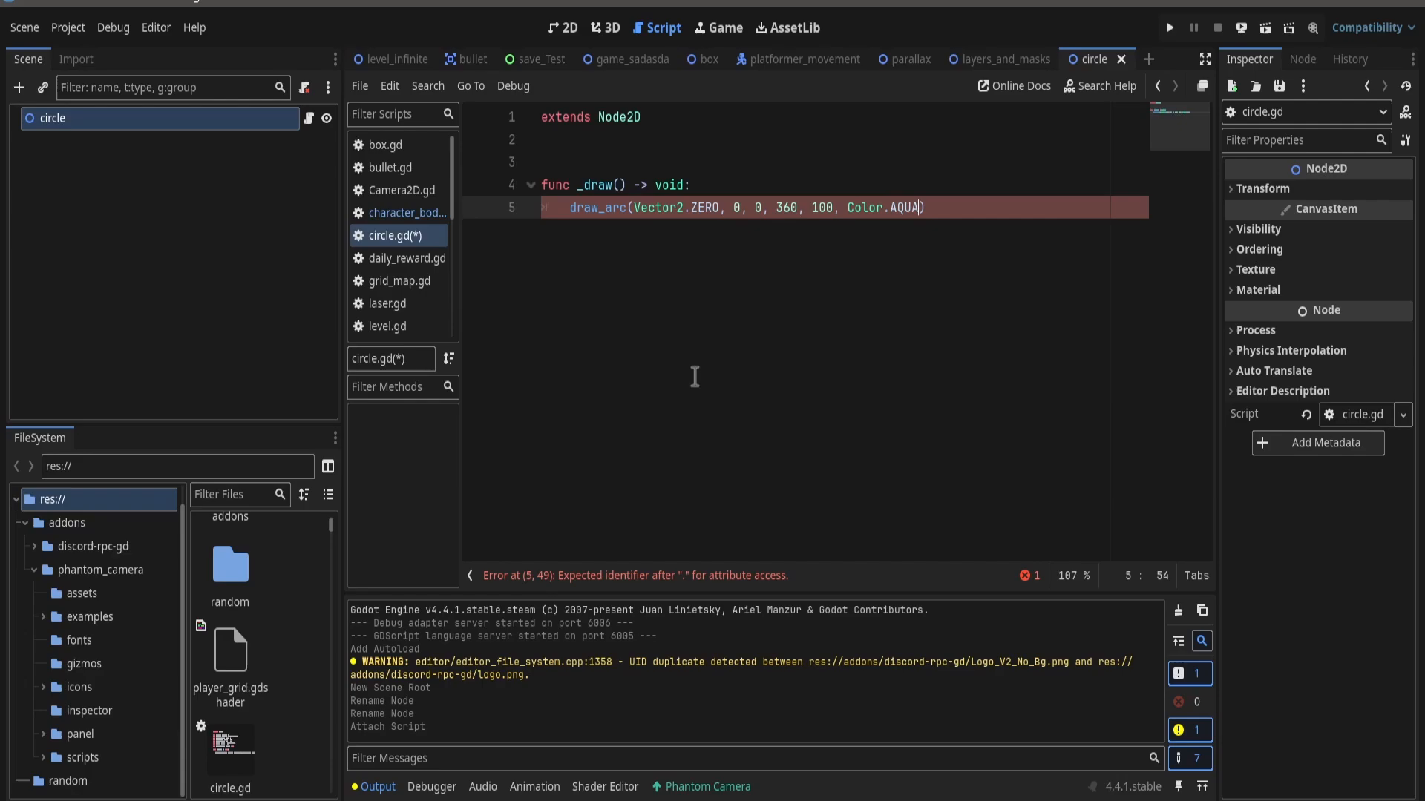
type(", 1.")
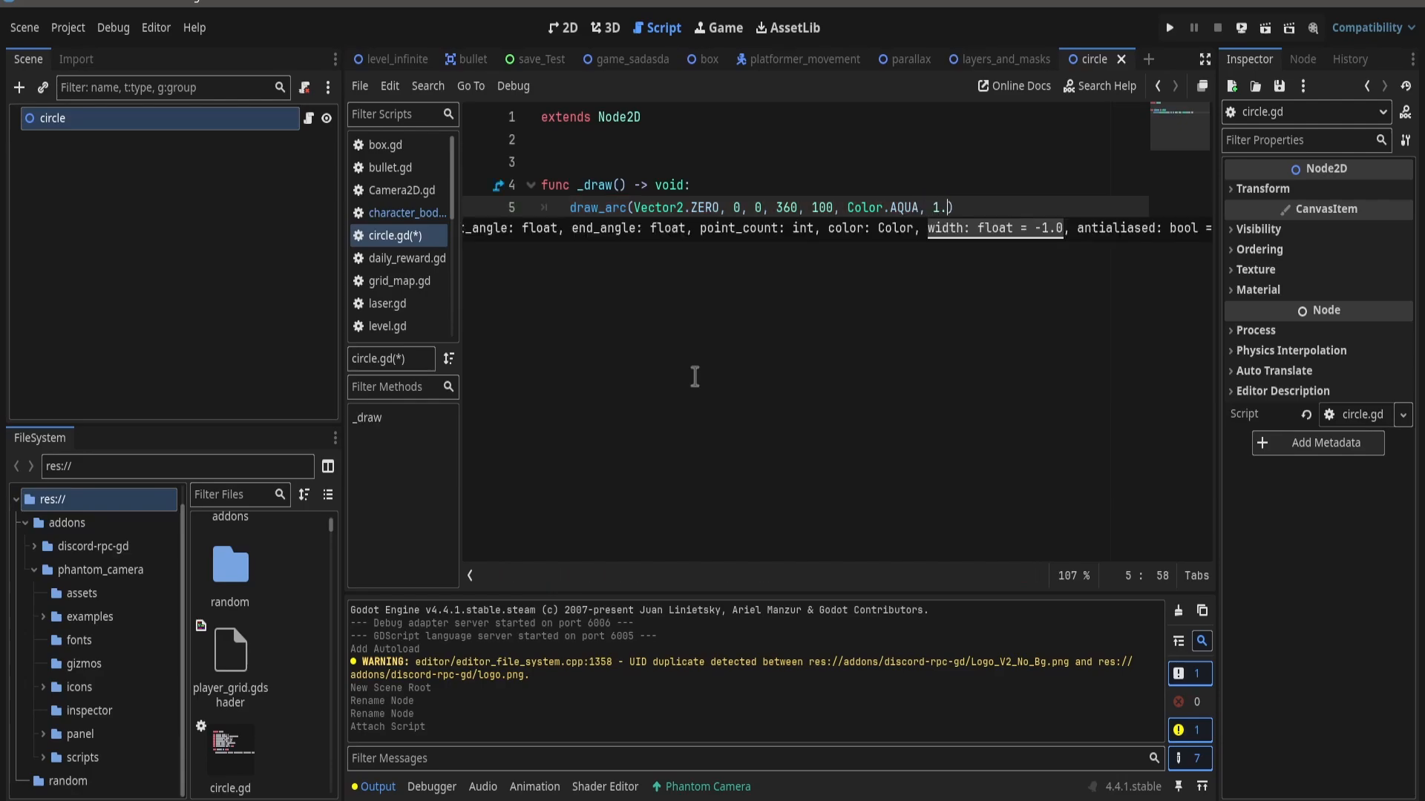
type("3, true")
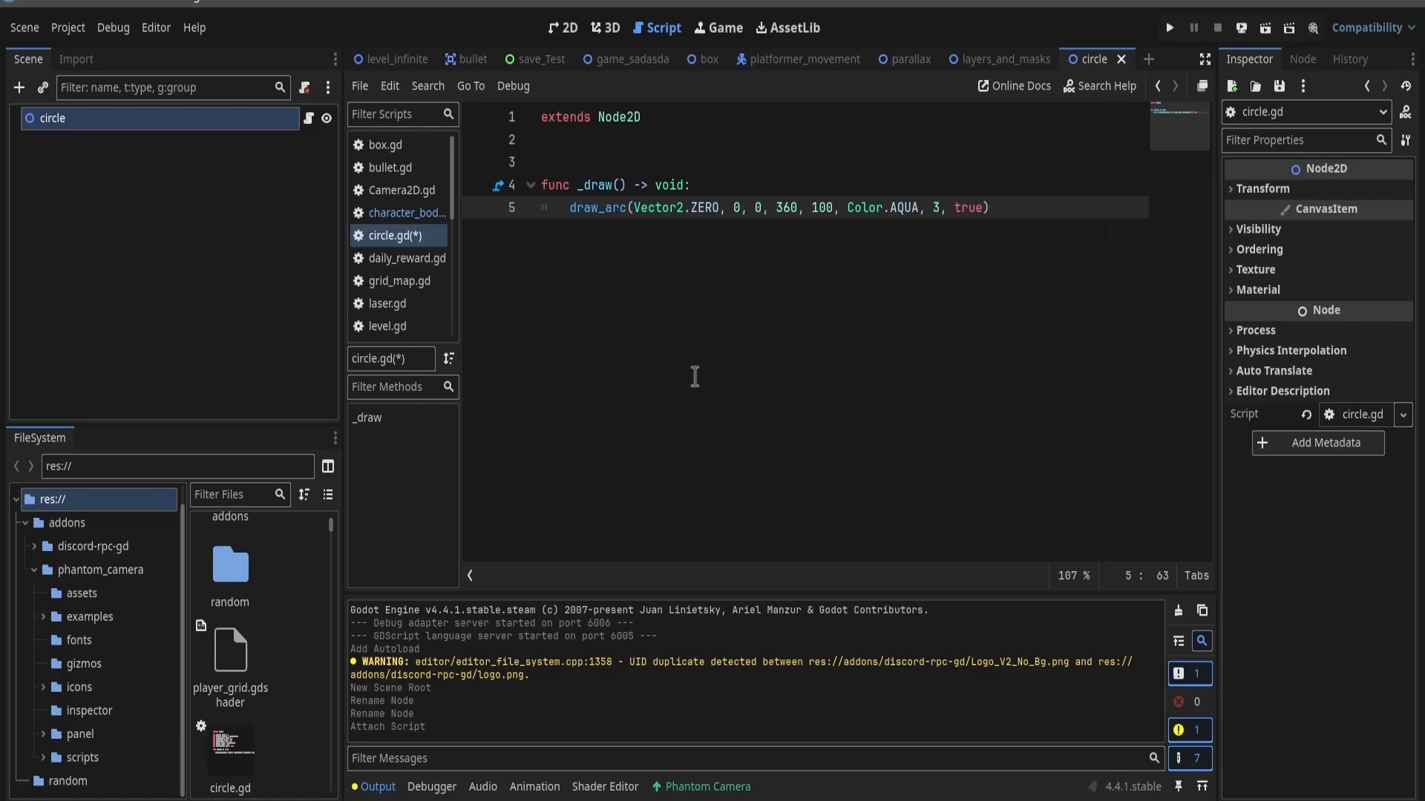
left_click(563, 27)
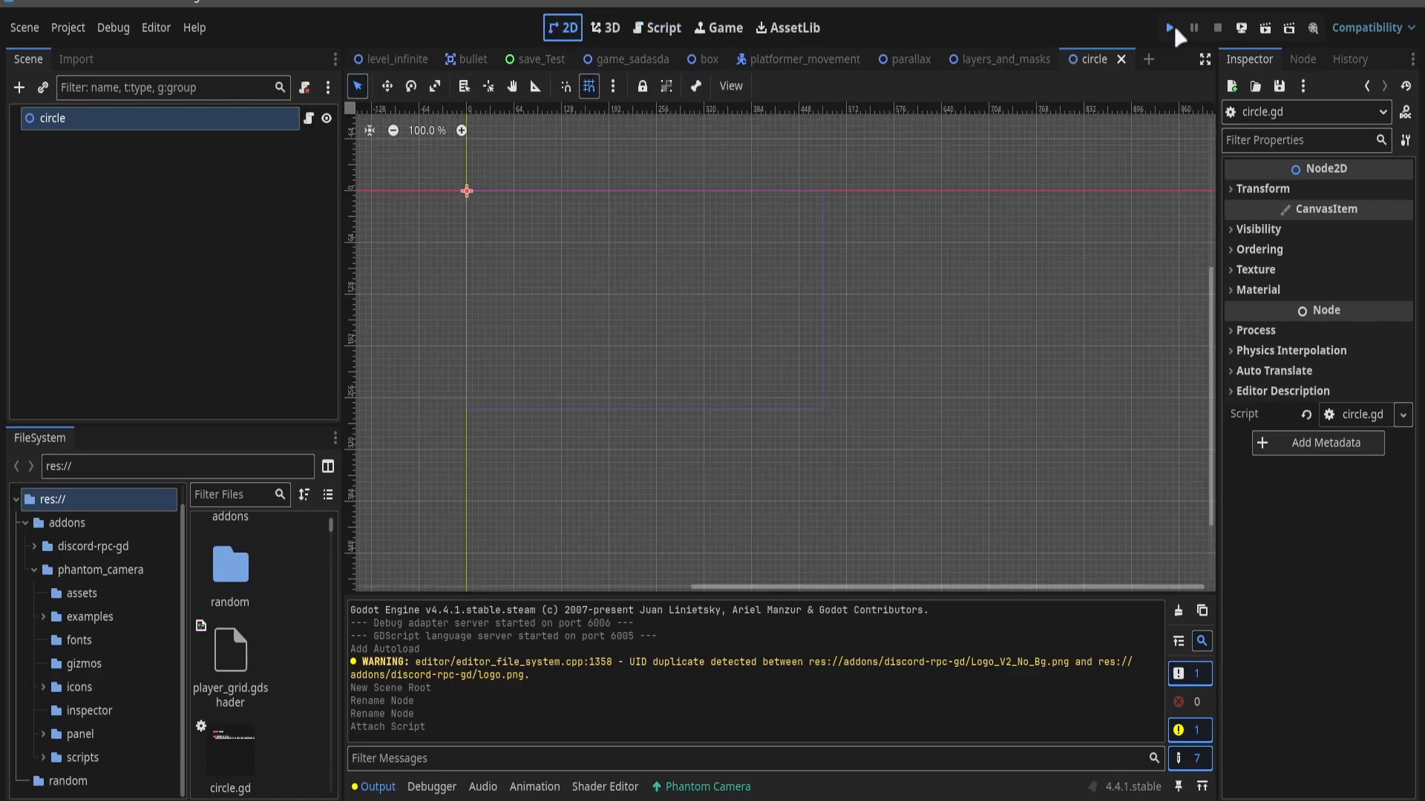
- Run the project and the circle scene to test the drawing, then stop it
left_click(1168, 26)
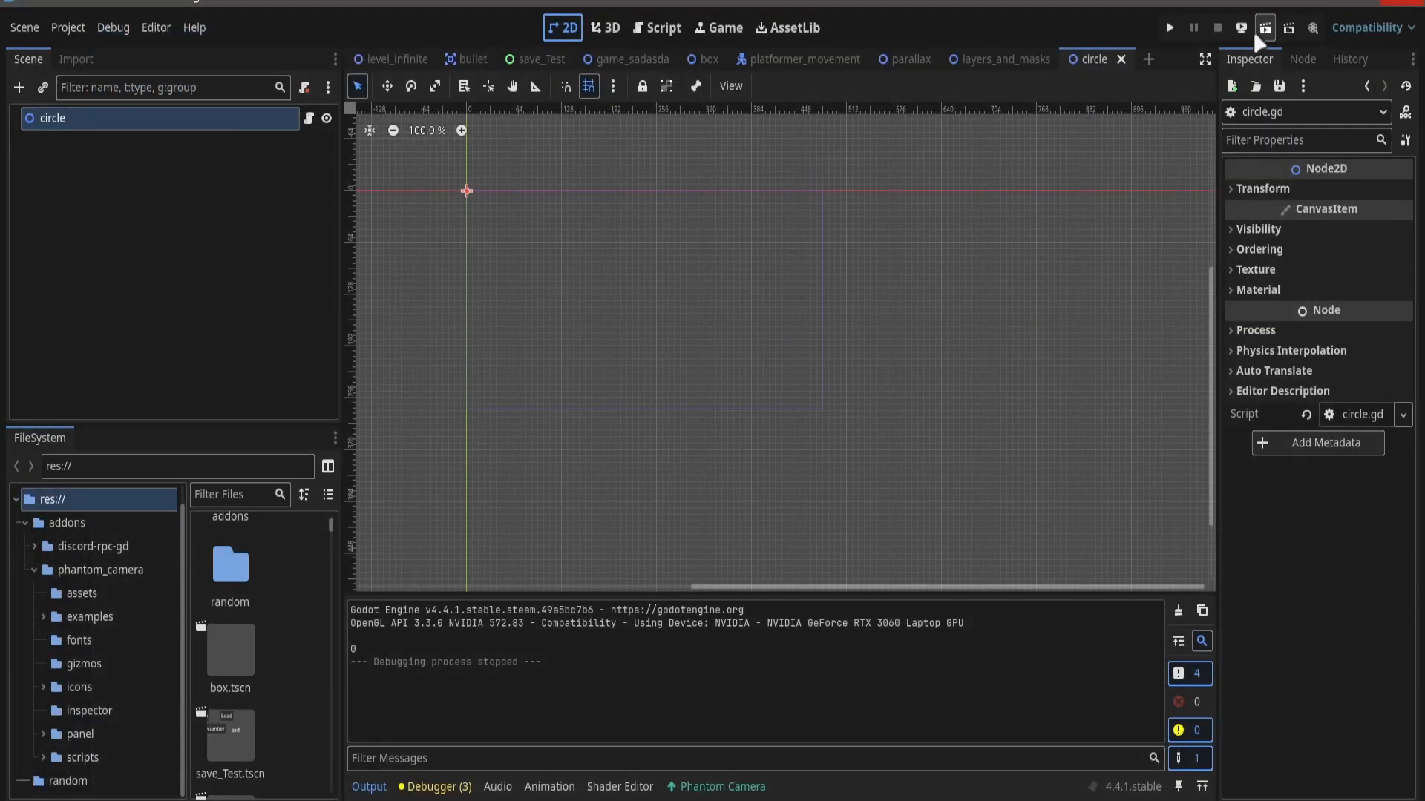
left_click(1217, 27)
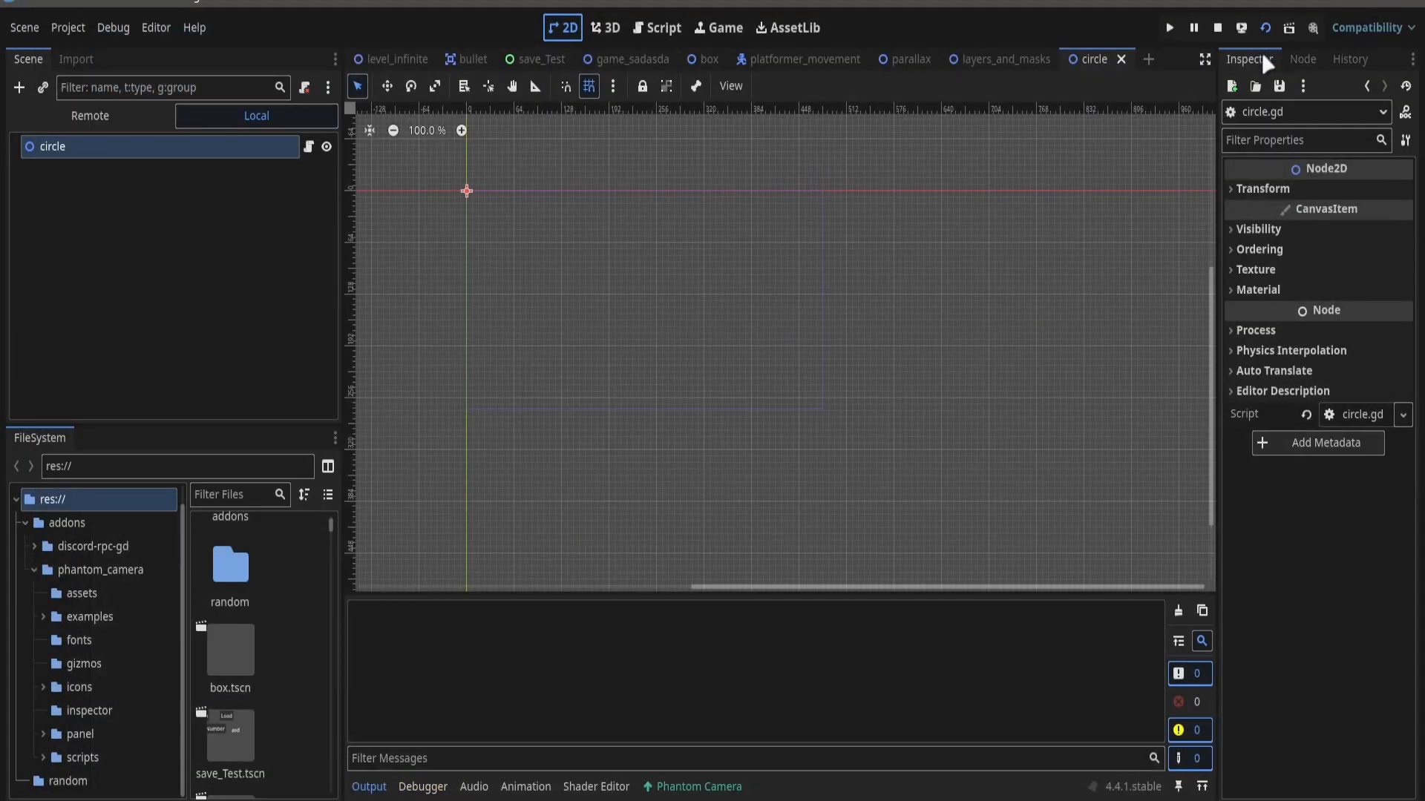
left_click(1220, 27)
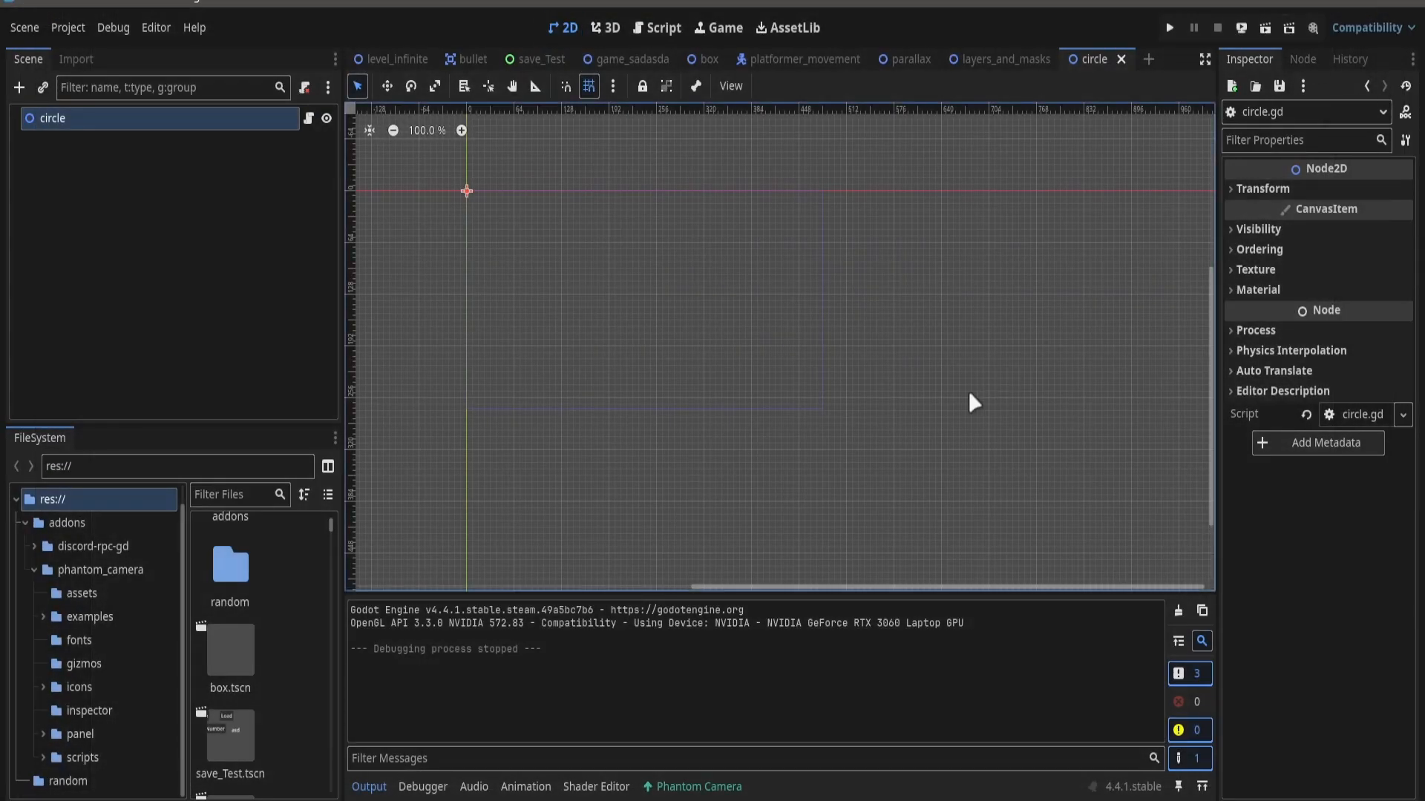
- Change the arc radius to 100 and select the ZERO centre to replace it
left_click(665, 27)
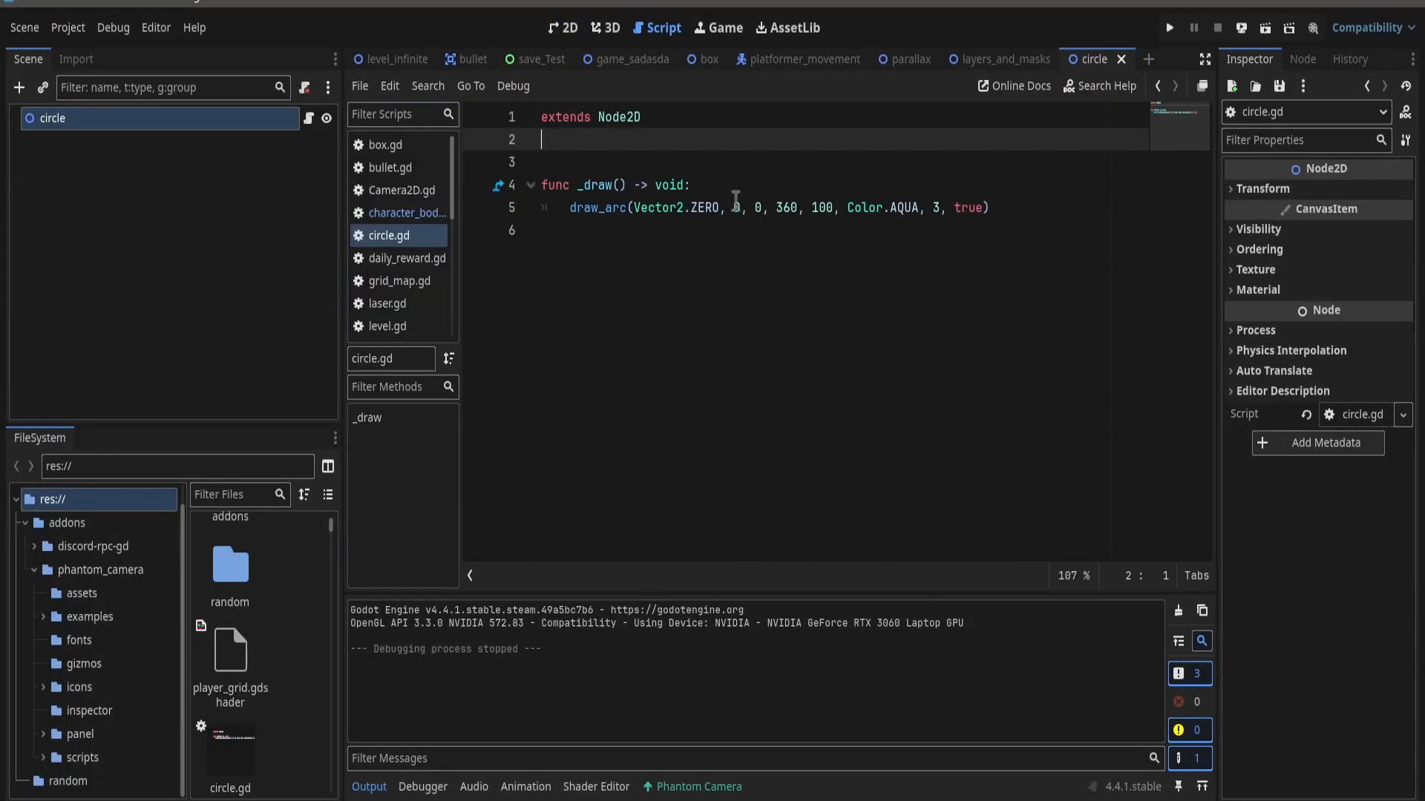
mouse_move(604, 207)
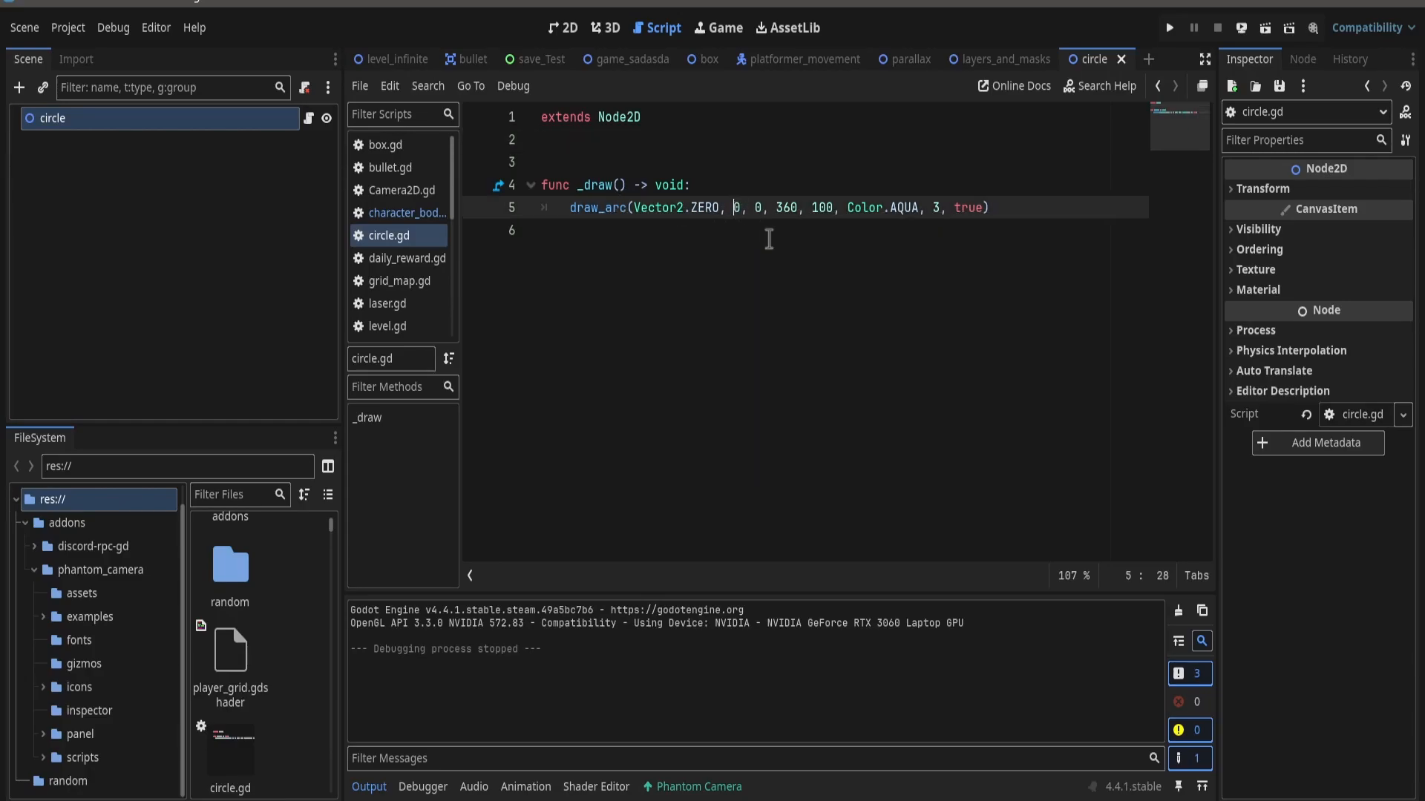
type("100")
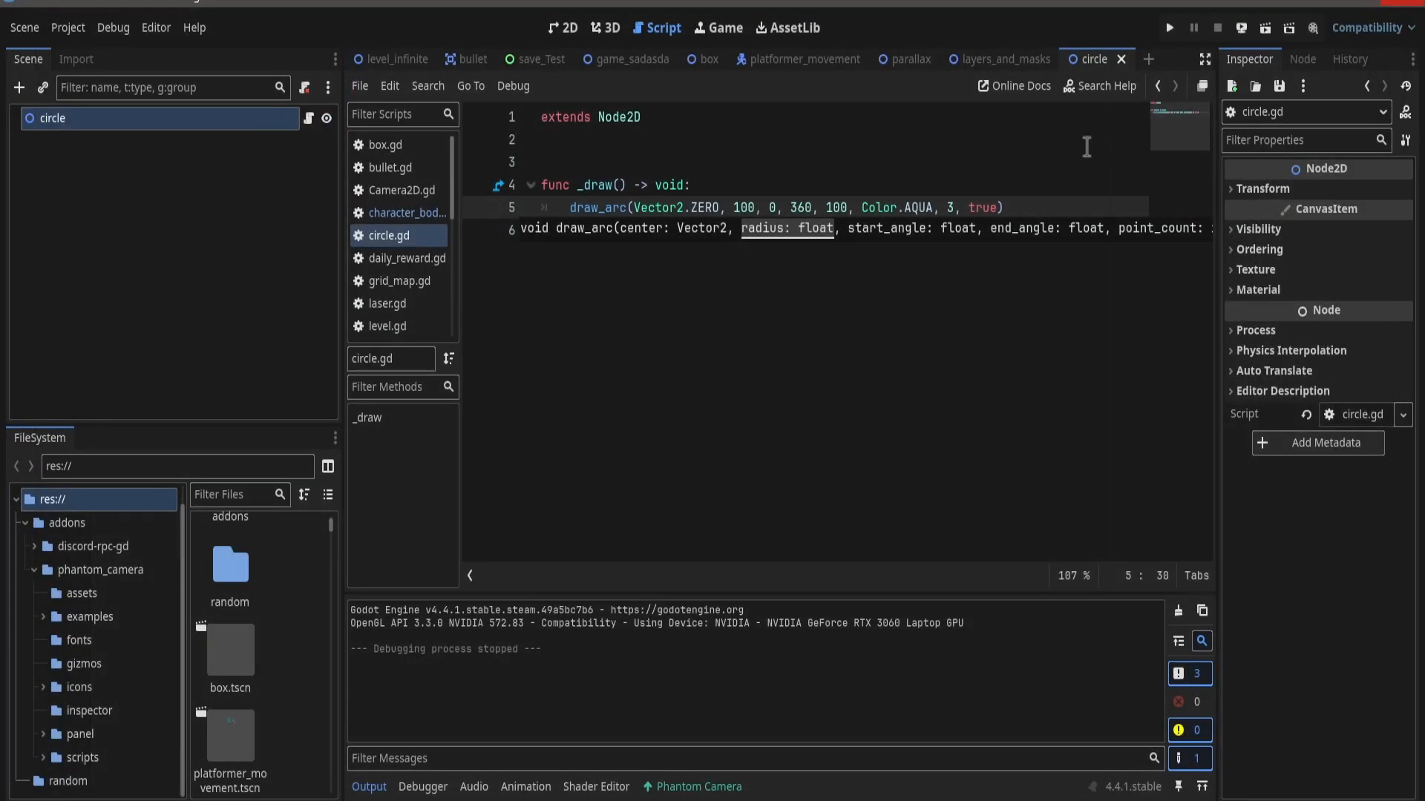
double_click(704, 207)
type("(100, 100")
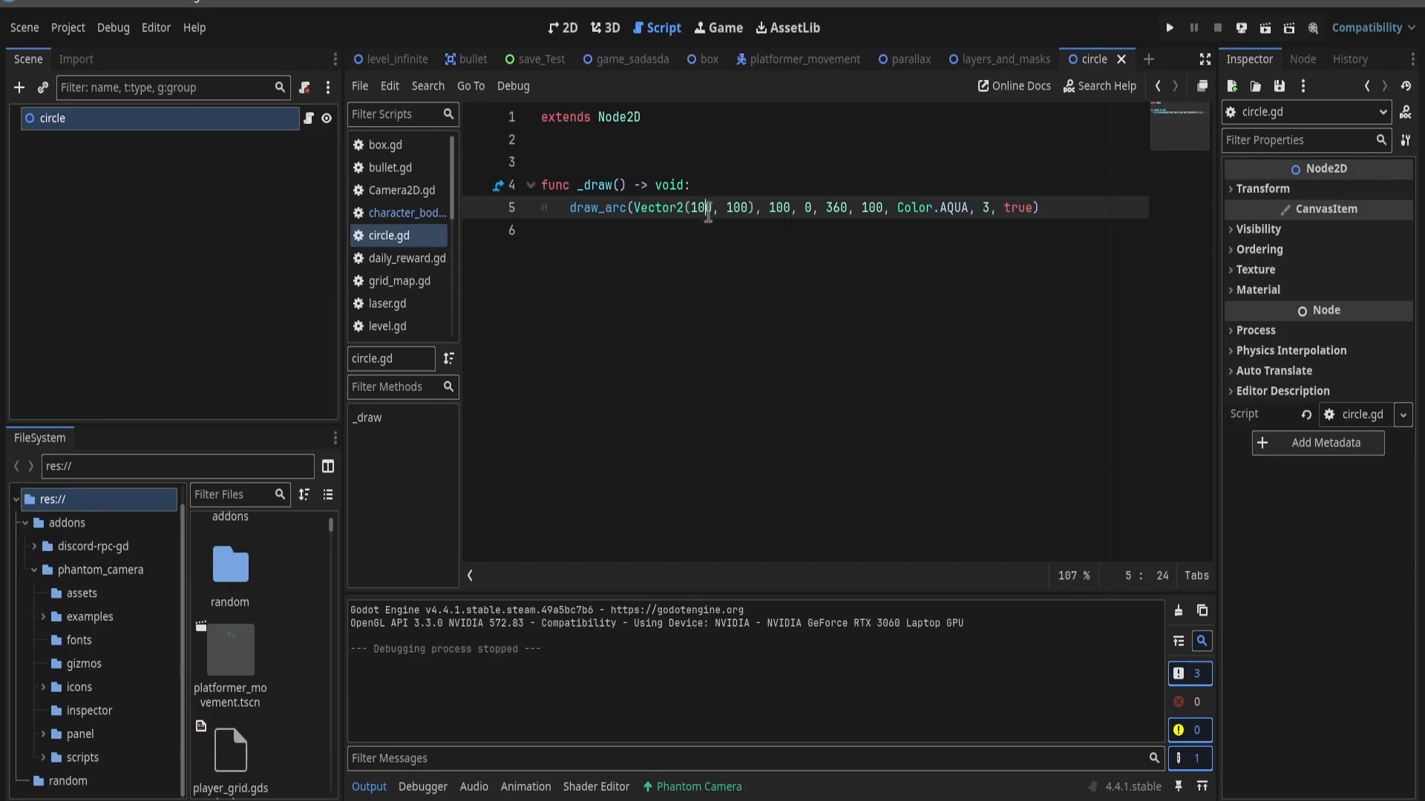
- Set the centre to Vector2(150, 150) and Color.YELLOW, then run the scene
type("150")
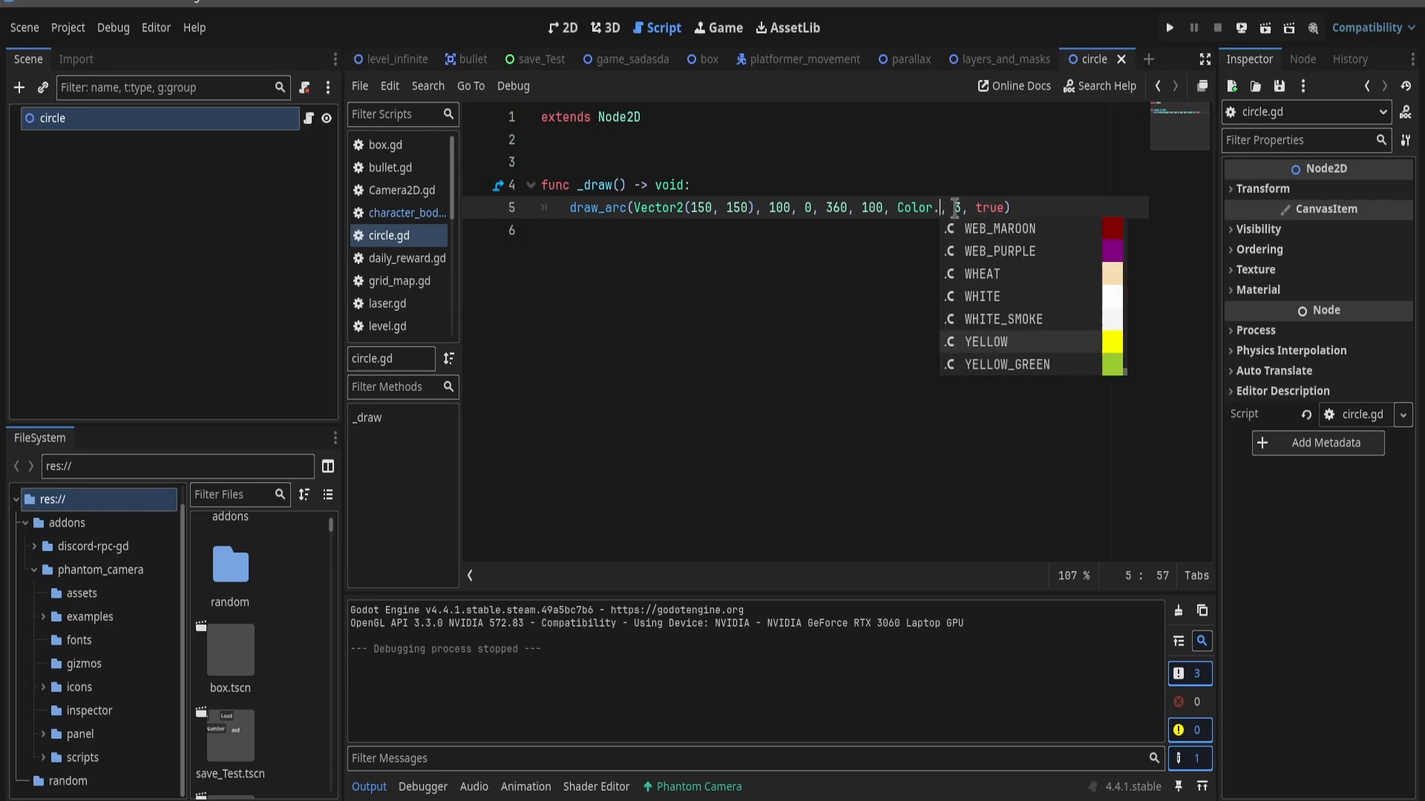
left_click(983, 342)
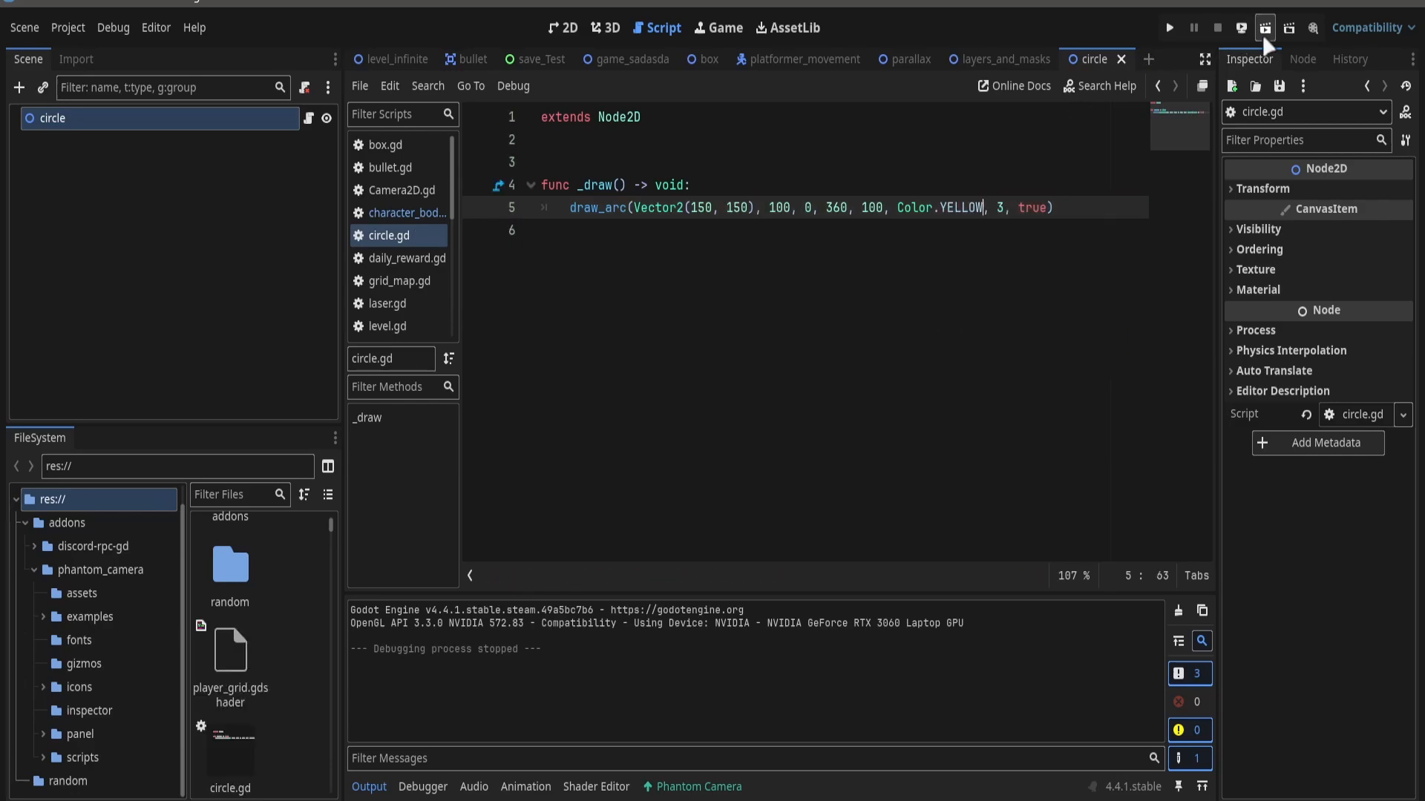
left_click(1264, 27)
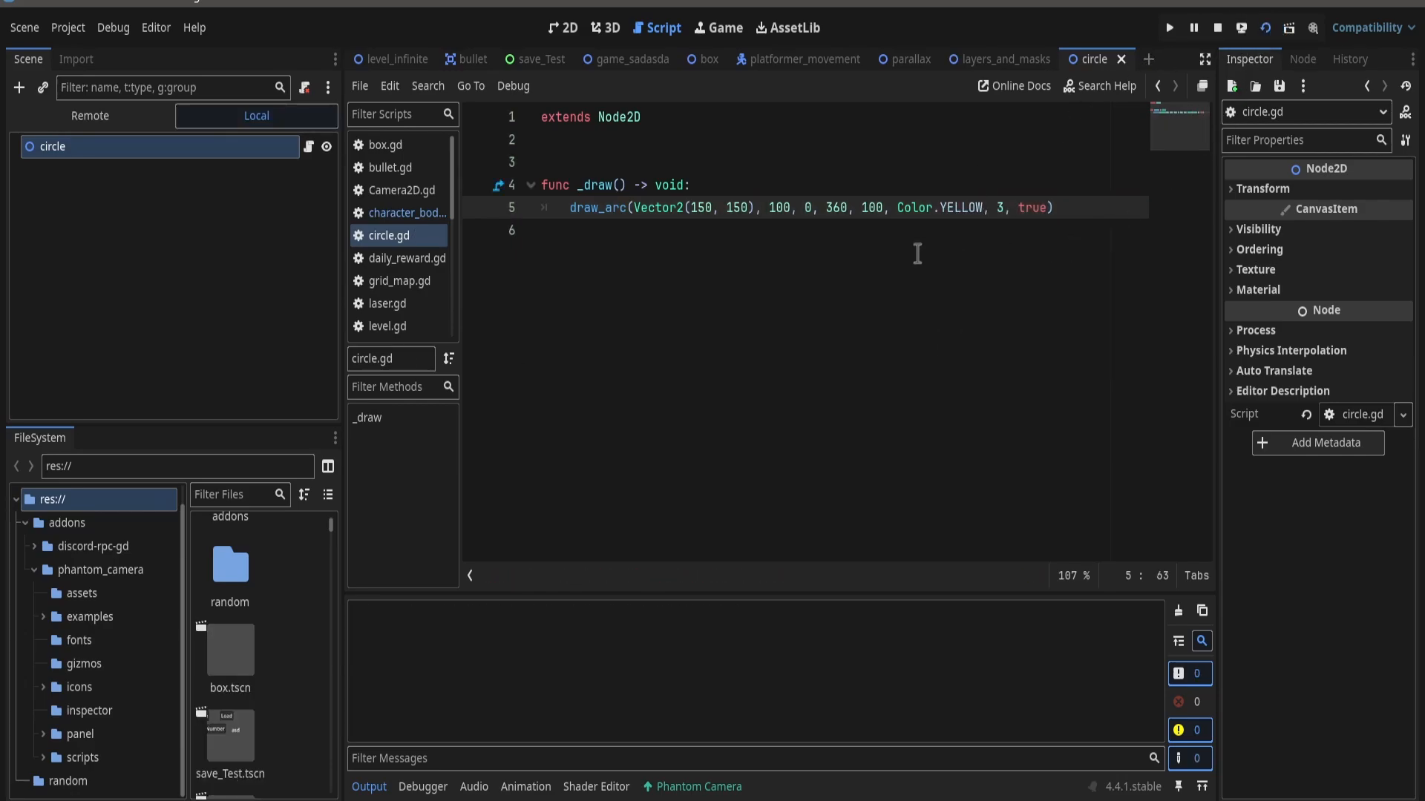